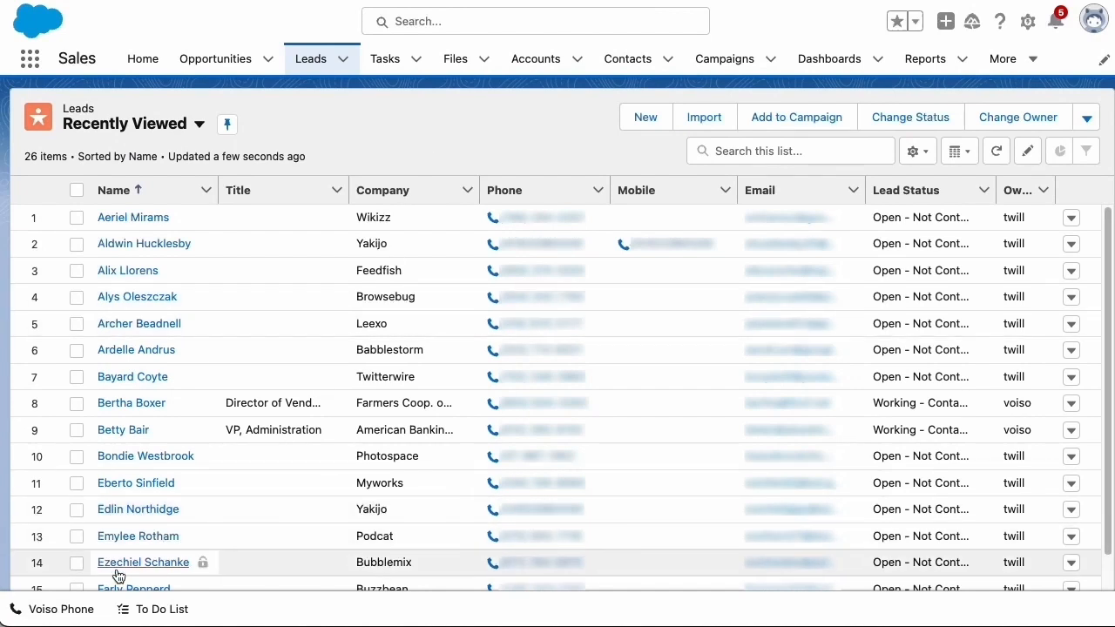
Step: Open Voiso Phone and switch the agent status from Coffee Break to Available
click(52, 609)
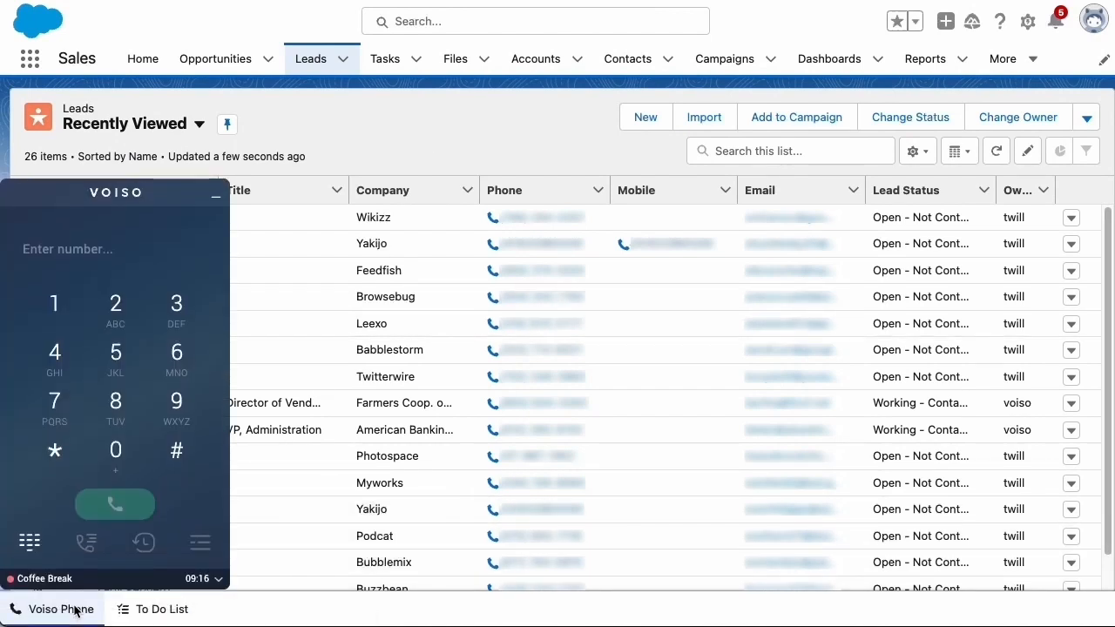
click(41, 578)
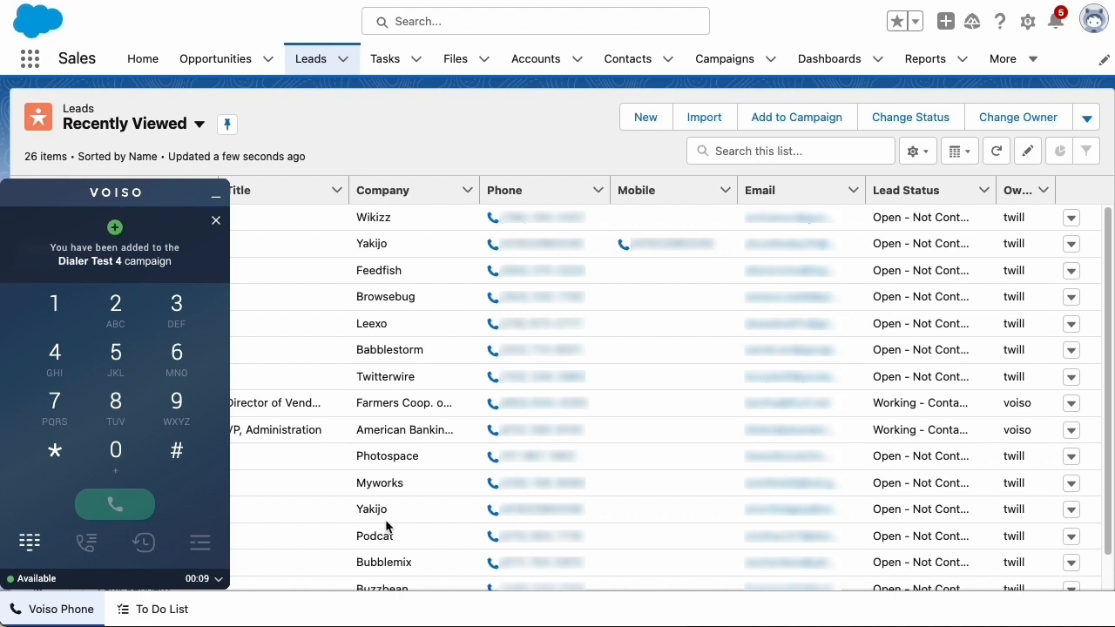
mouse_move(328, 505)
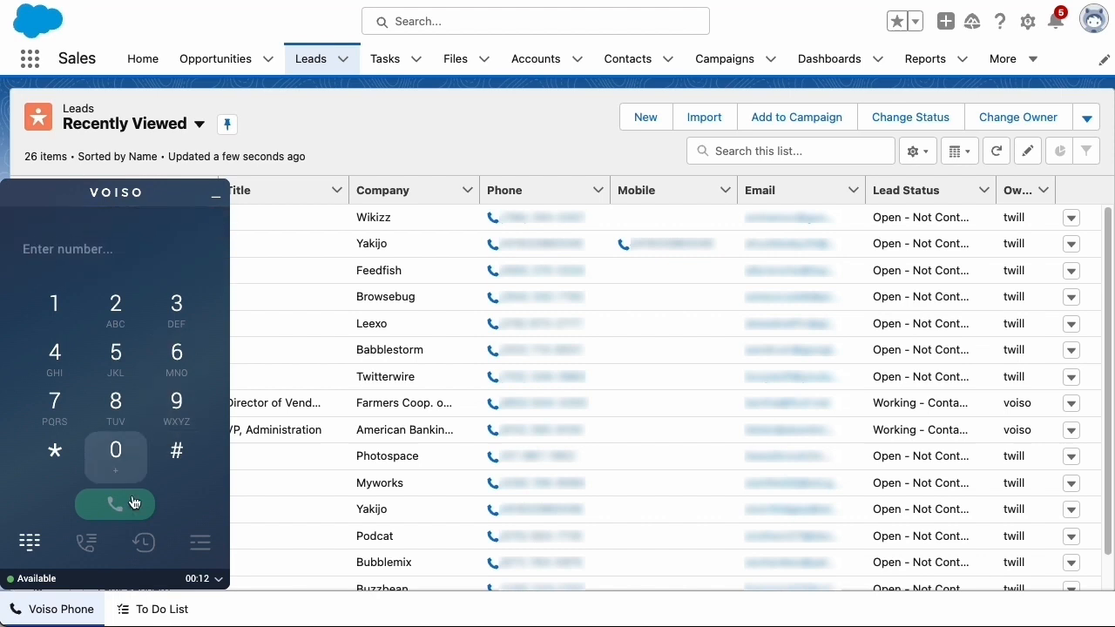
Step: Join the Dialer Test 4 campaign from the Voiso campaigns list
click(86, 543)
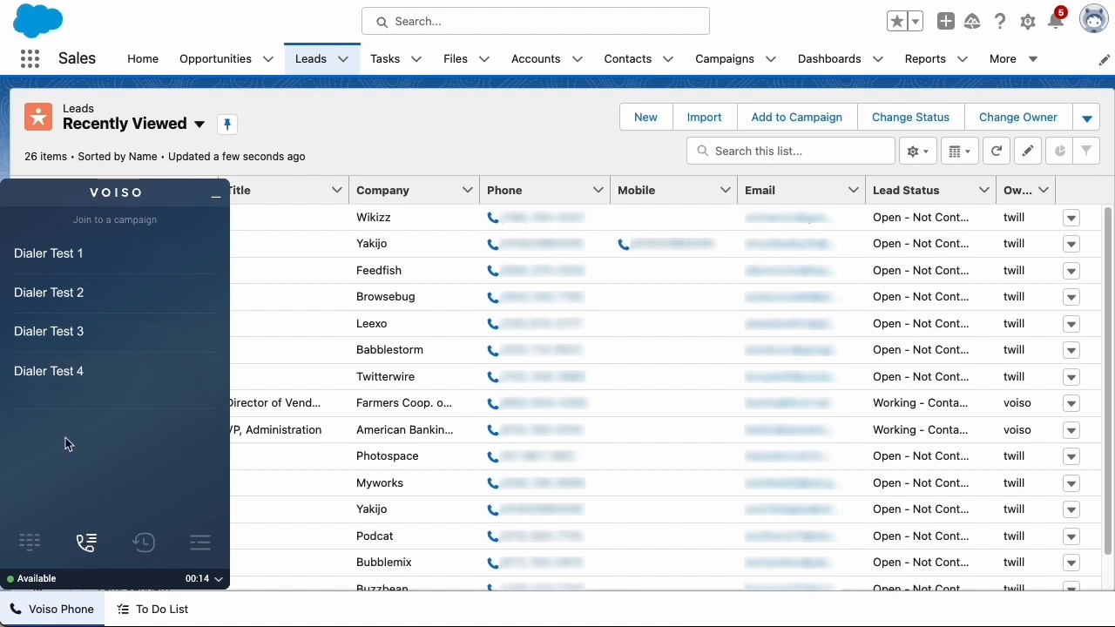
click(48, 371)
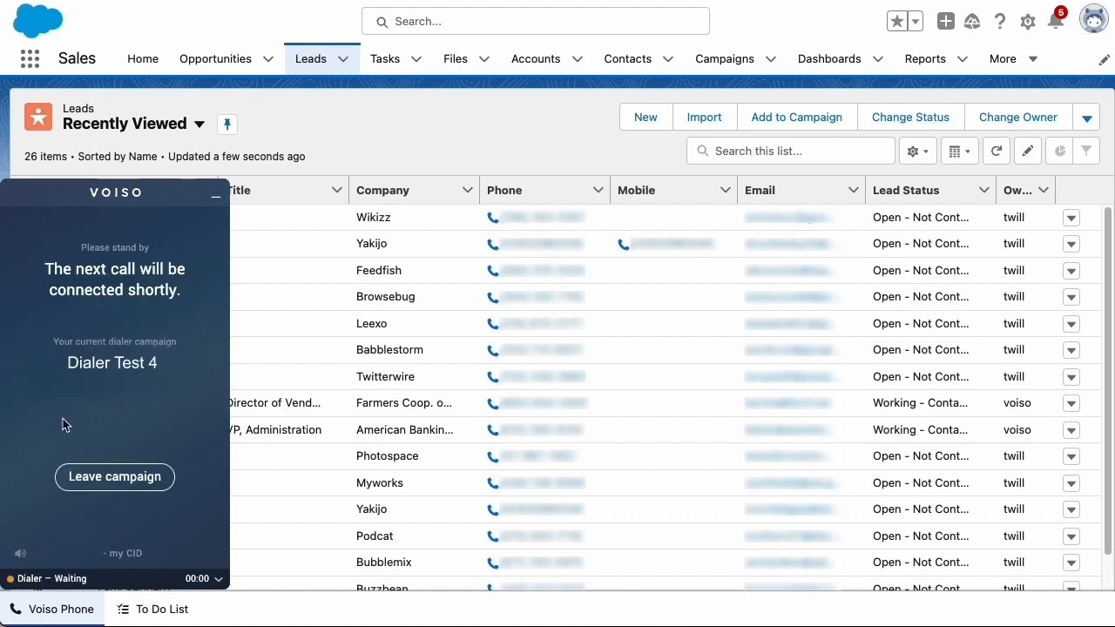
mouse_move(169, 428)
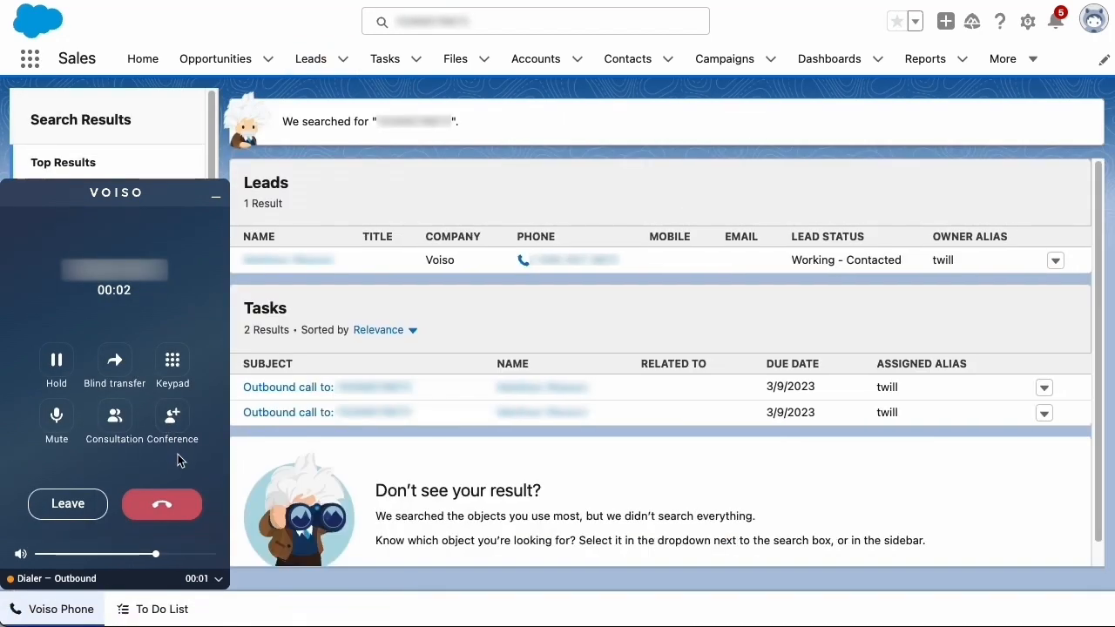
mouse_move(185, 477)
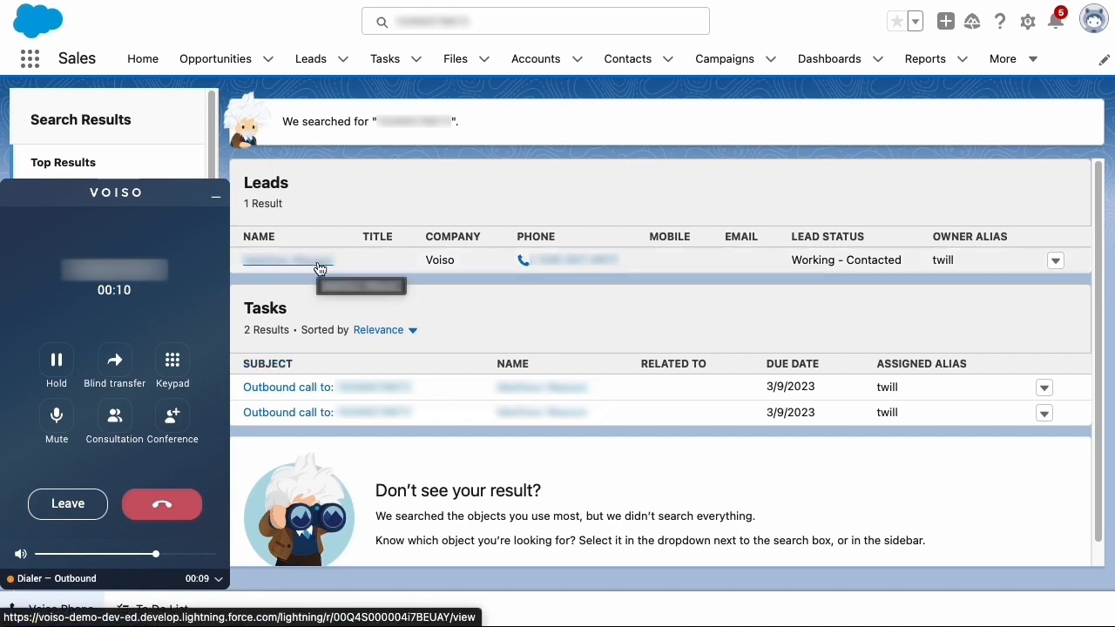
Step: Open the caller's lead record from the Leads search results during the call
click(287, 260)
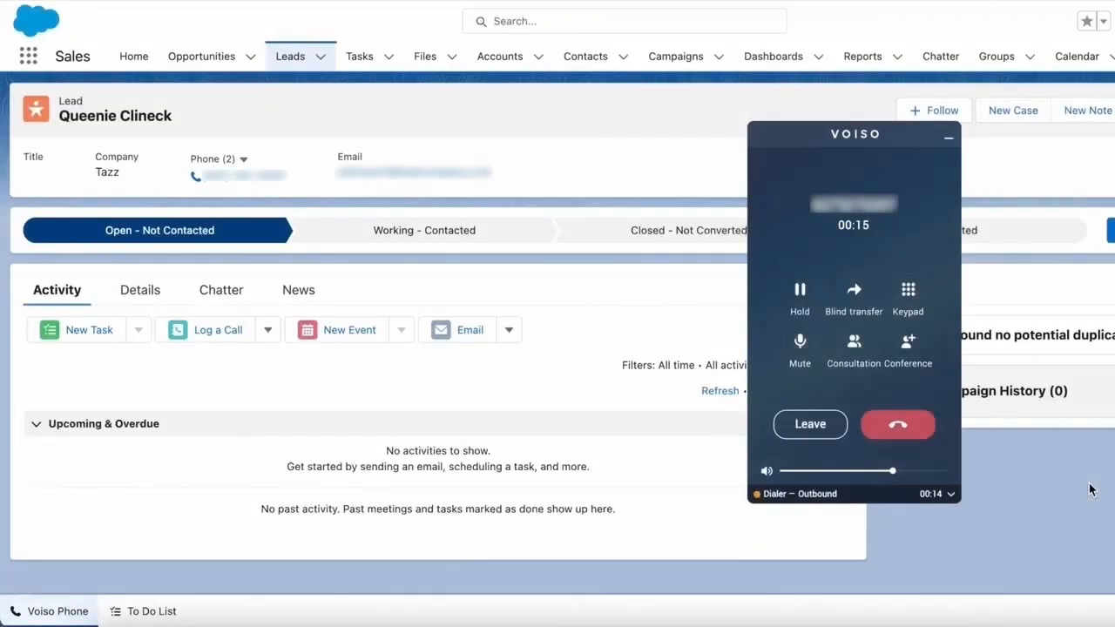
Step: Leave the Dialer Test 4 campaign, confirming Leave, and hang up the call
click(809, 424)
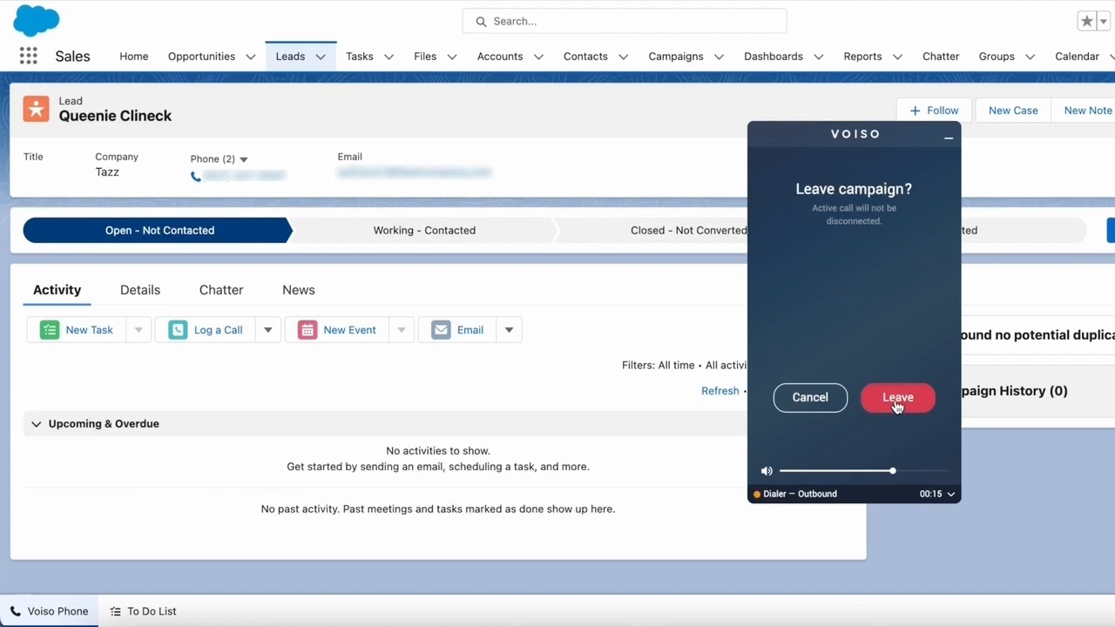
click(809, 397)
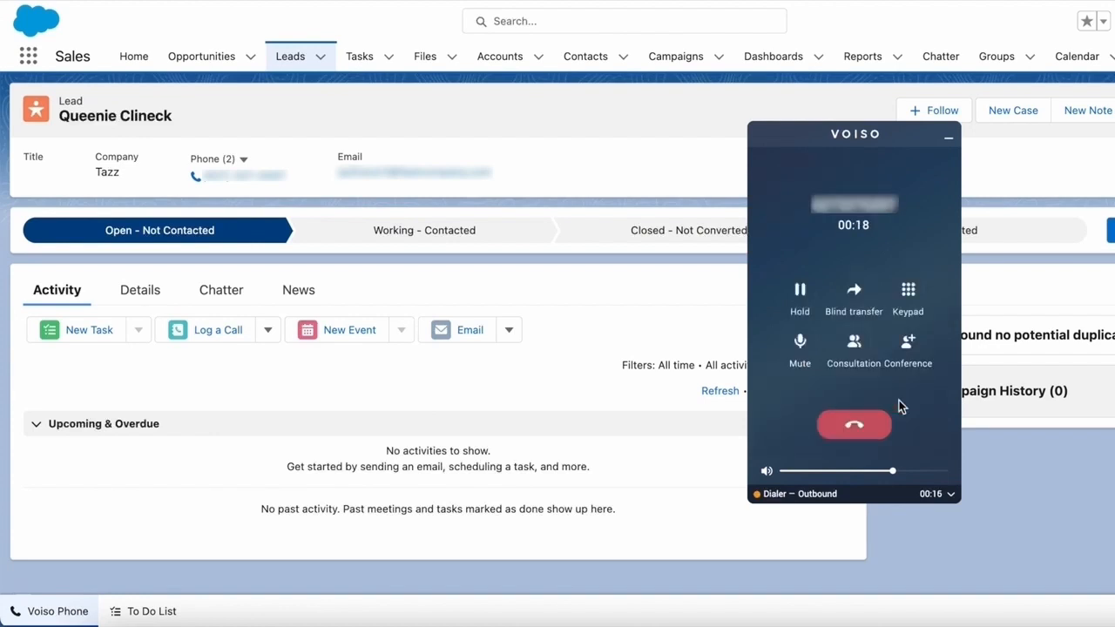
click(854, 424)
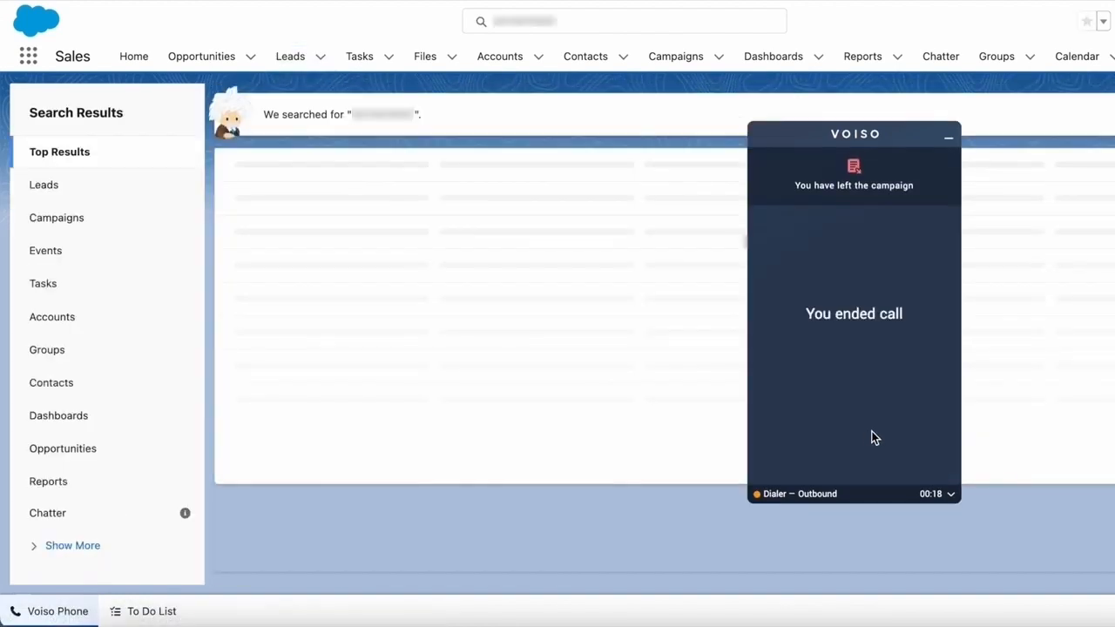